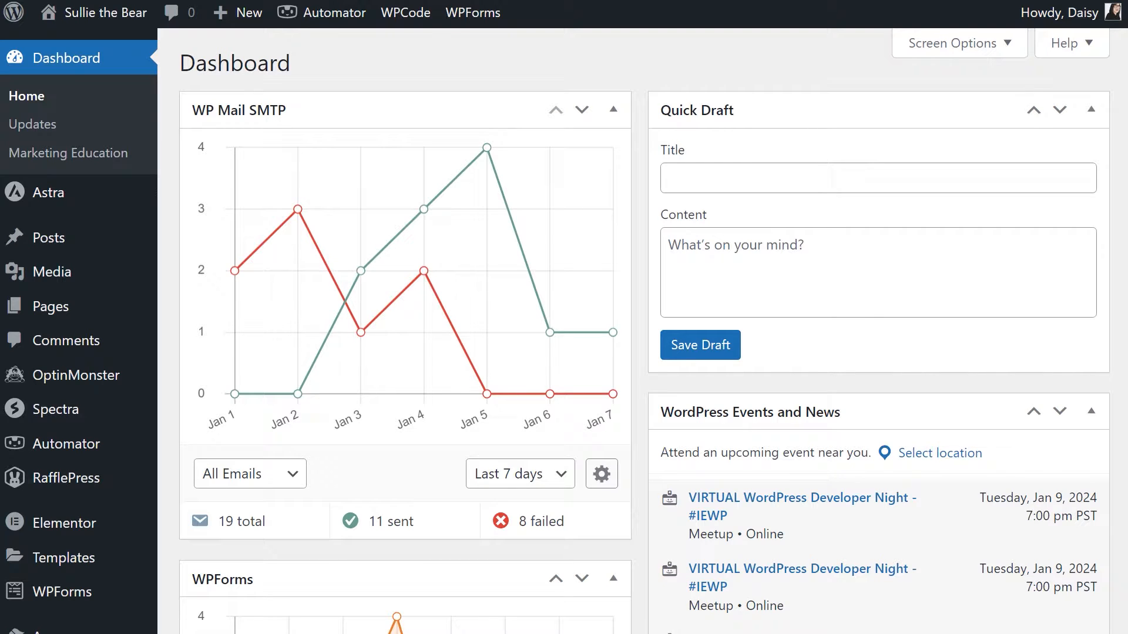
Step: Reach the WP Mail SMTP settings and review the From Email and From Name fields
scroll(down, 3)
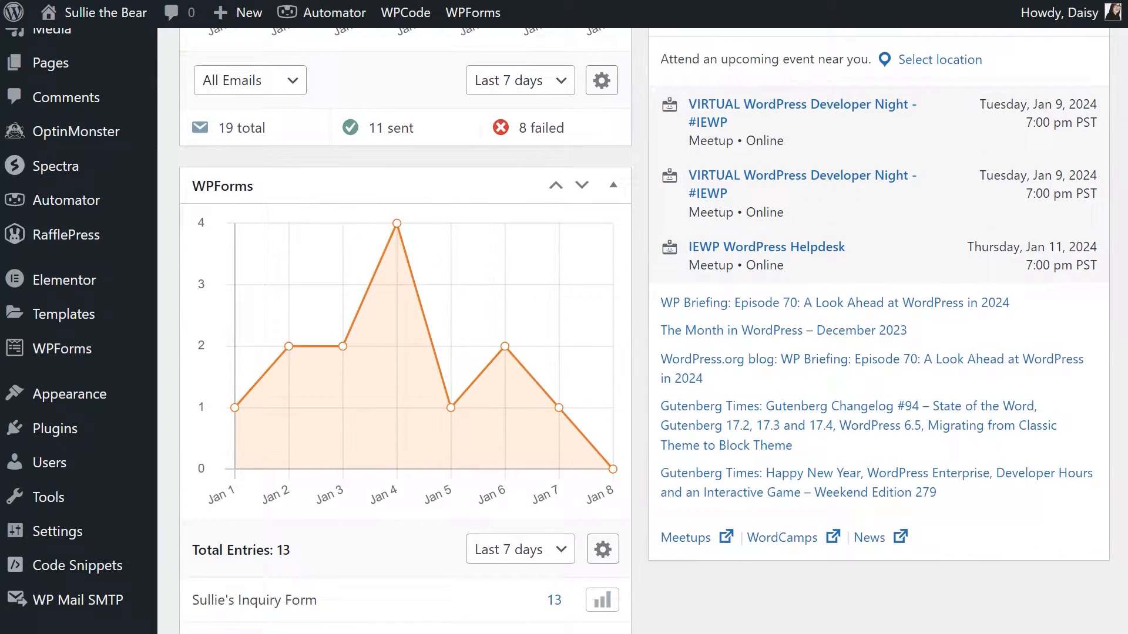
scroll(down, 3)
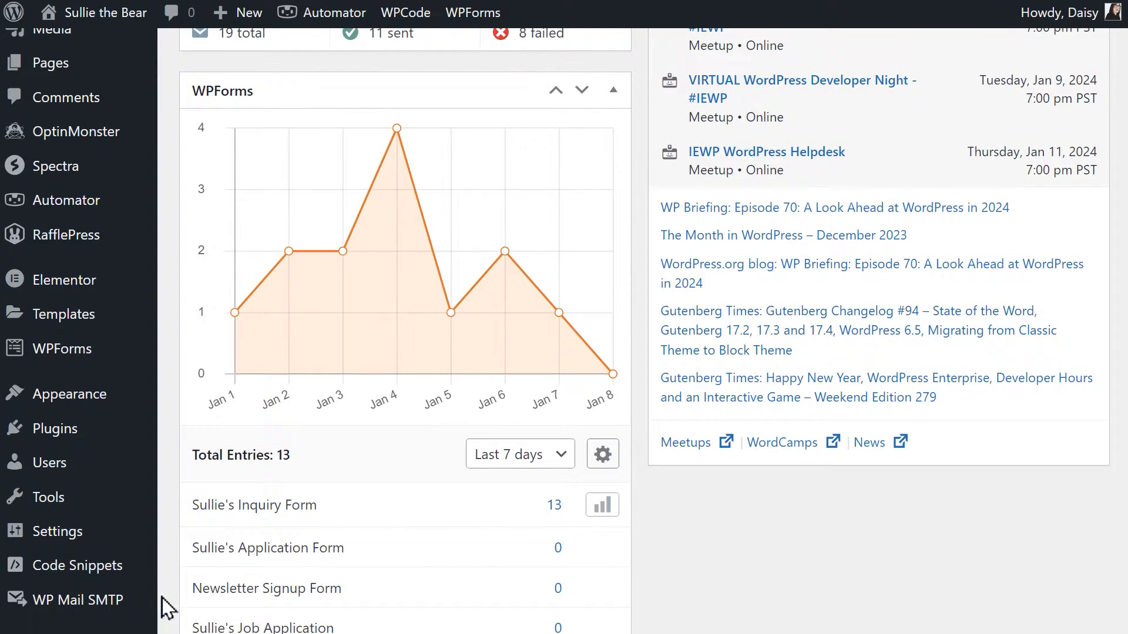
click(80, 600)
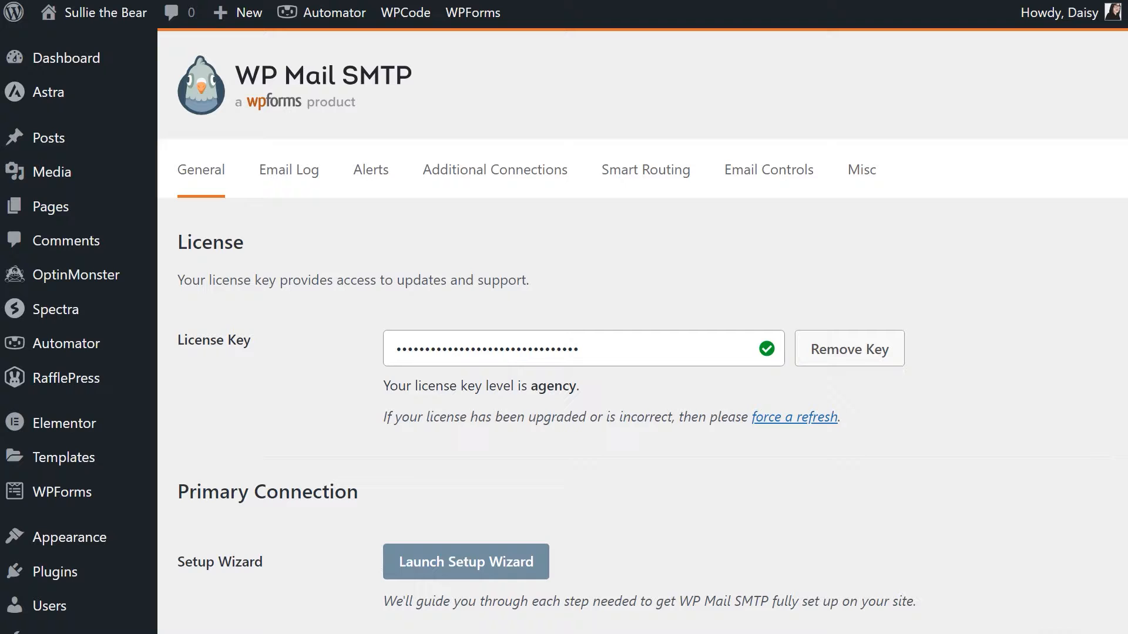
scroll(up, 3)
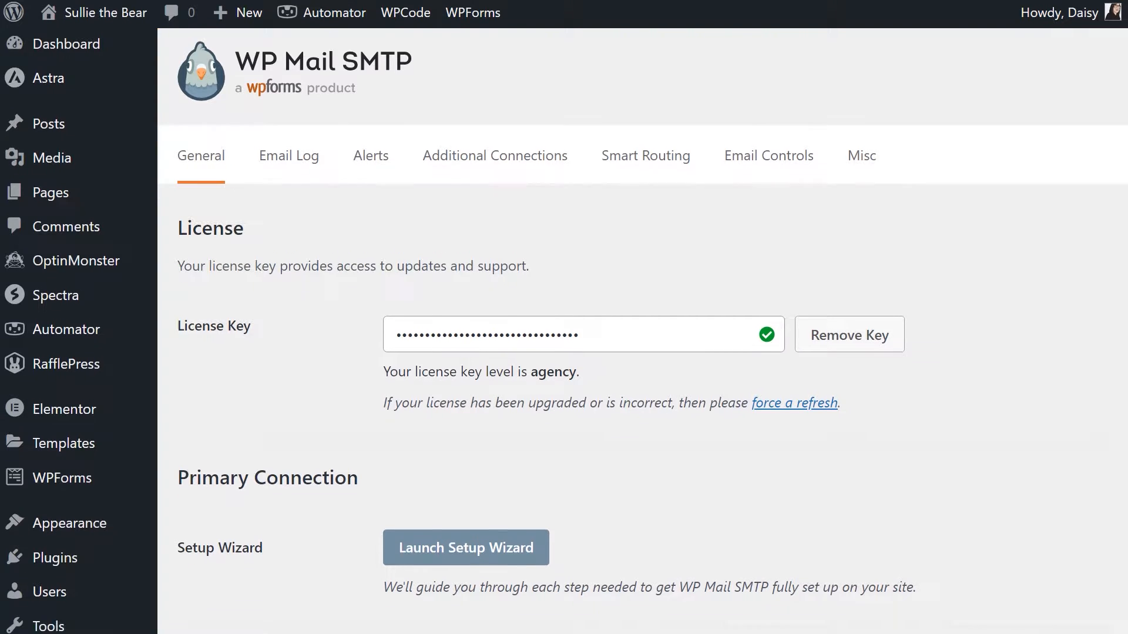
scroll(down, 3)
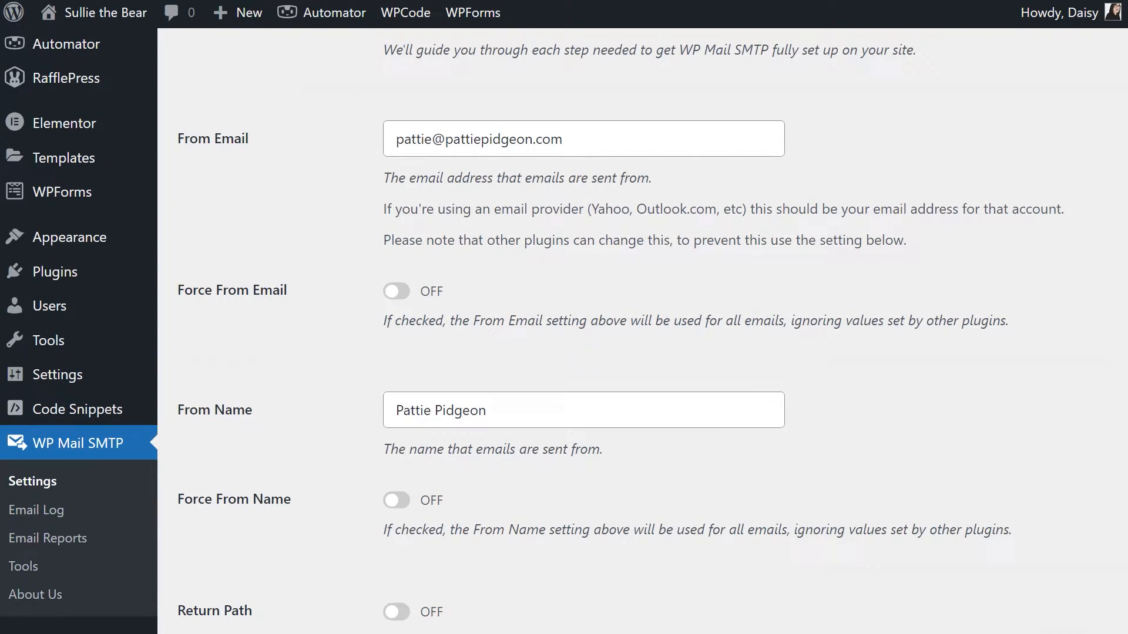
click(583, 138)
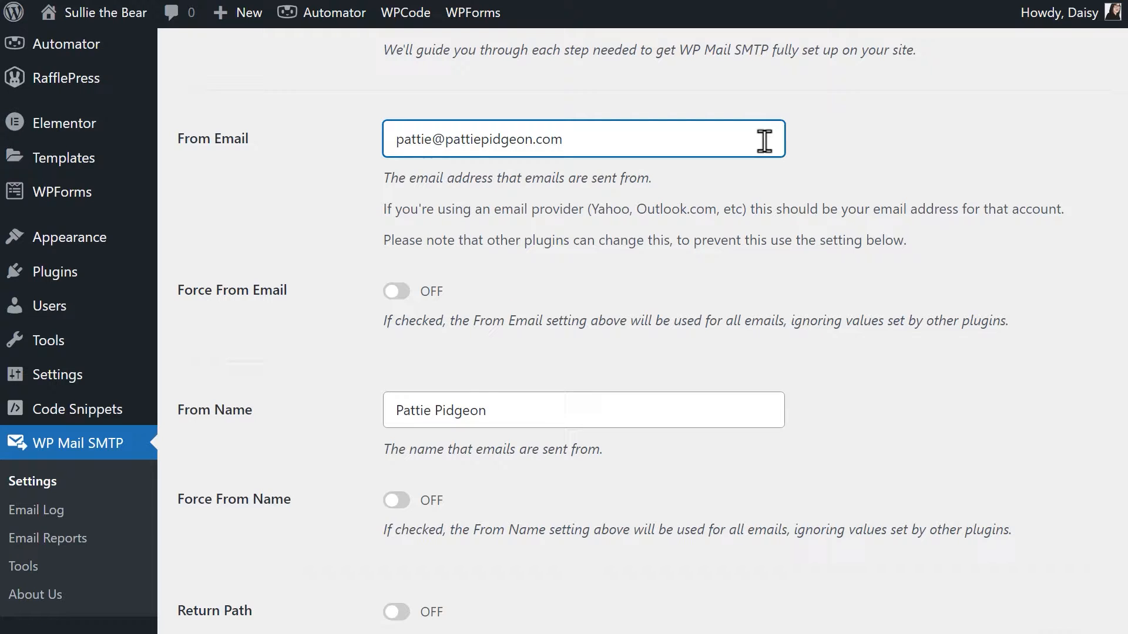
click(582, 410)
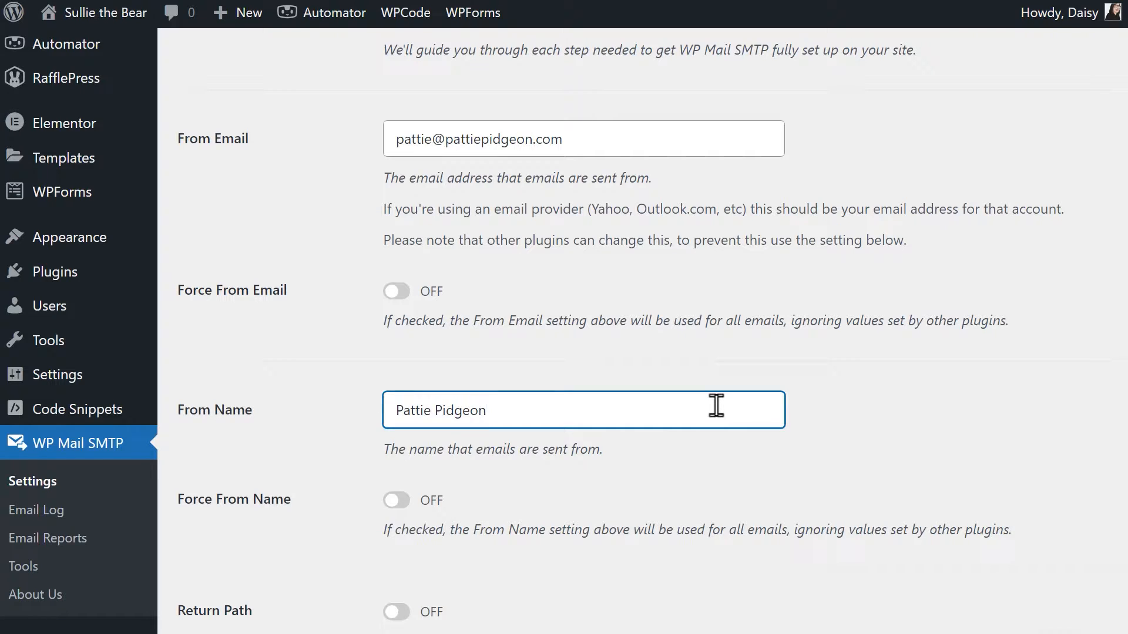
mouse_move(387, 513)
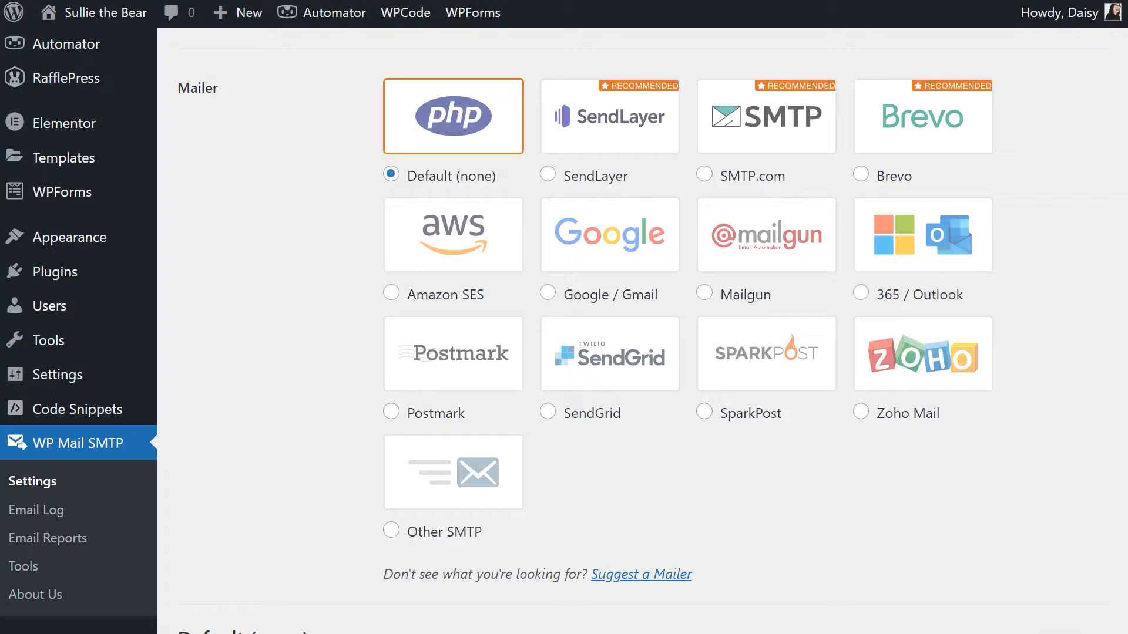
mouse_move(876, 451)
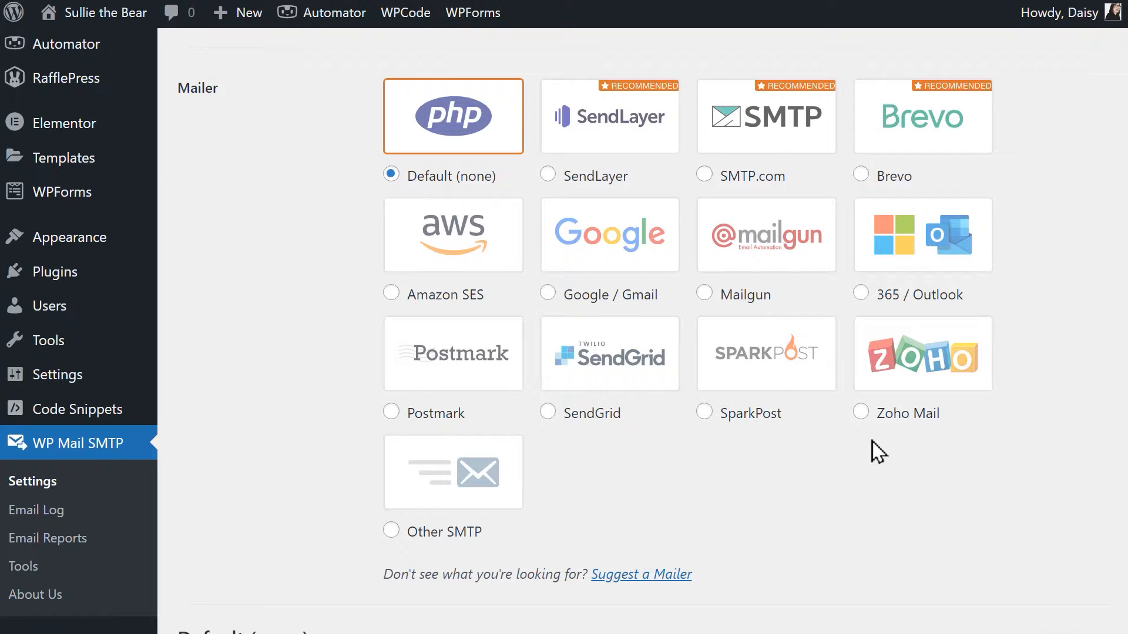
Step: Choose Zoho Mail as the mailer and copy the site's redirect URI
click(861, 412)
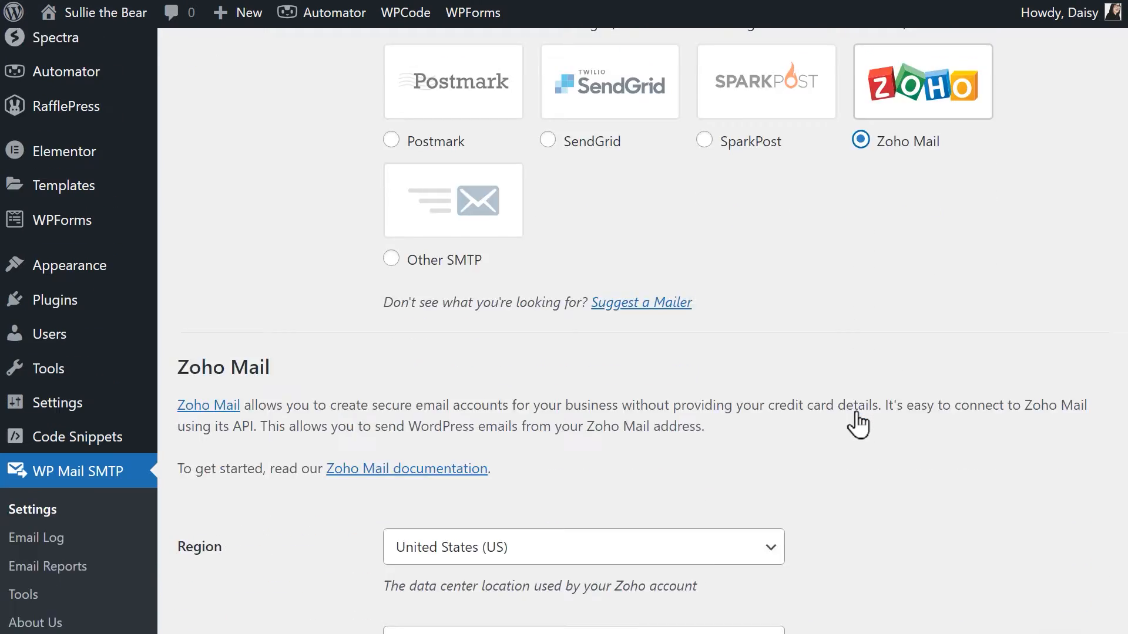
scroll(down, 3)
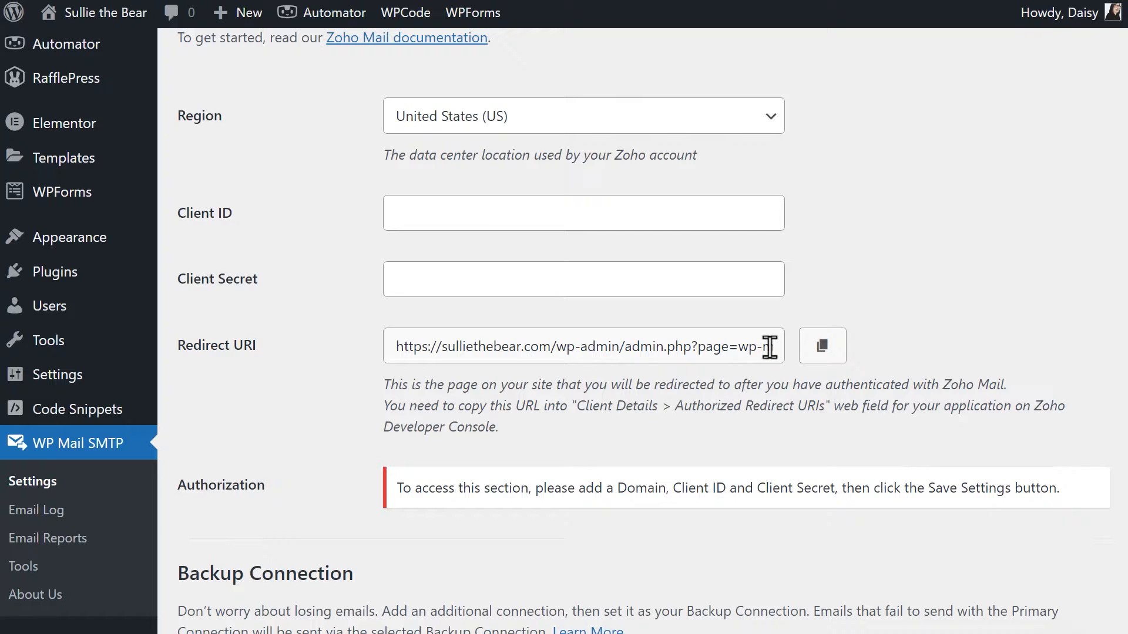
click(583, 346)
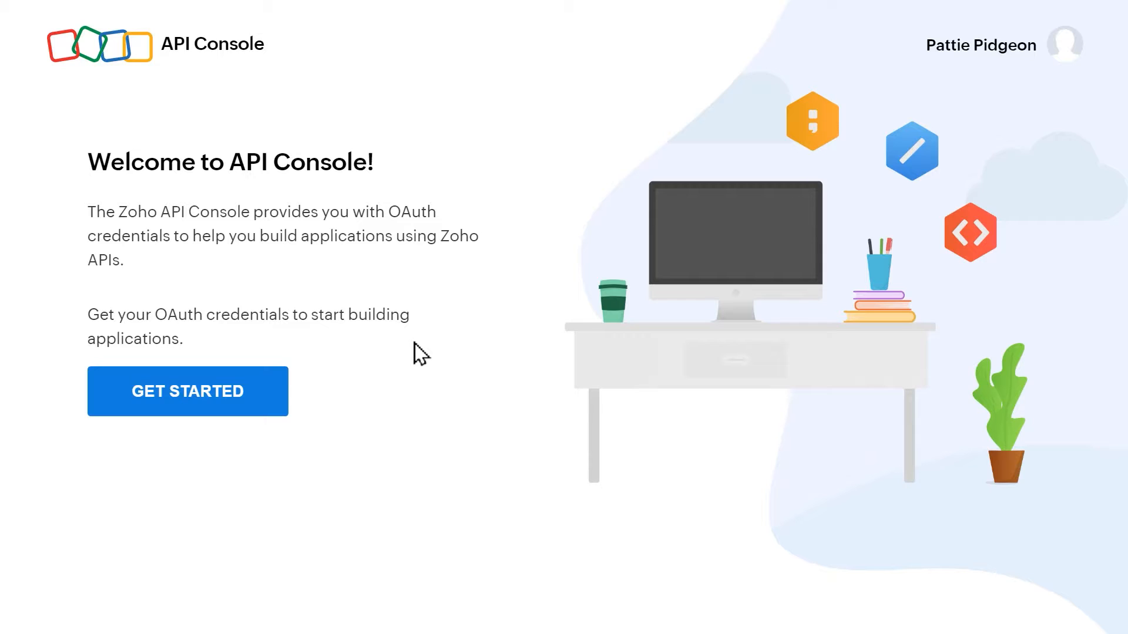
mouse_move(380, 385)
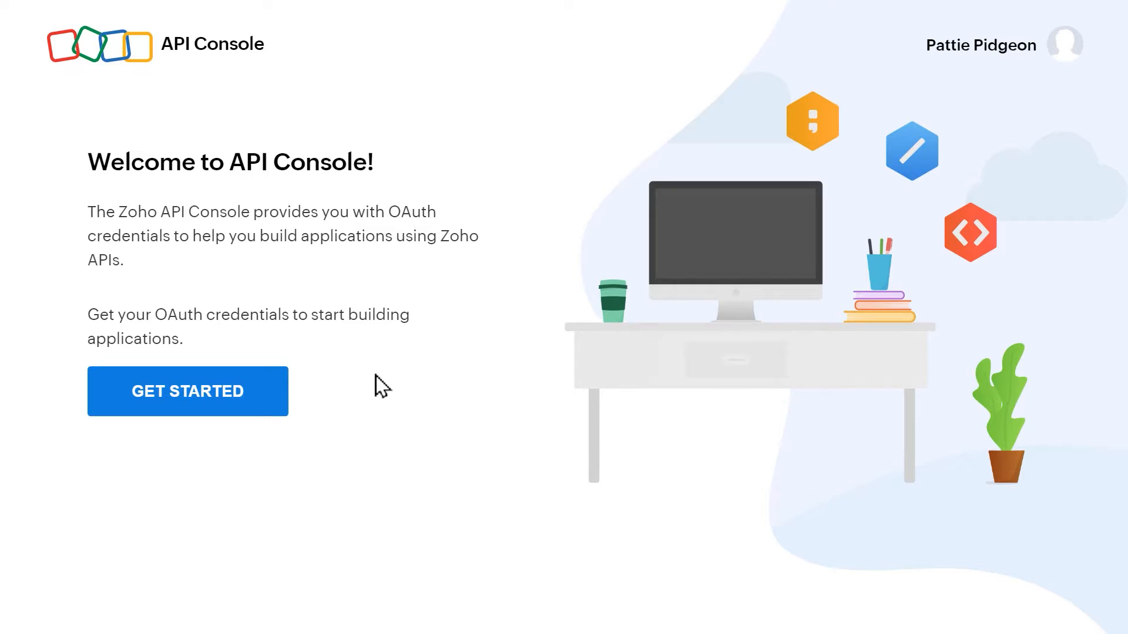
click(187, 392)
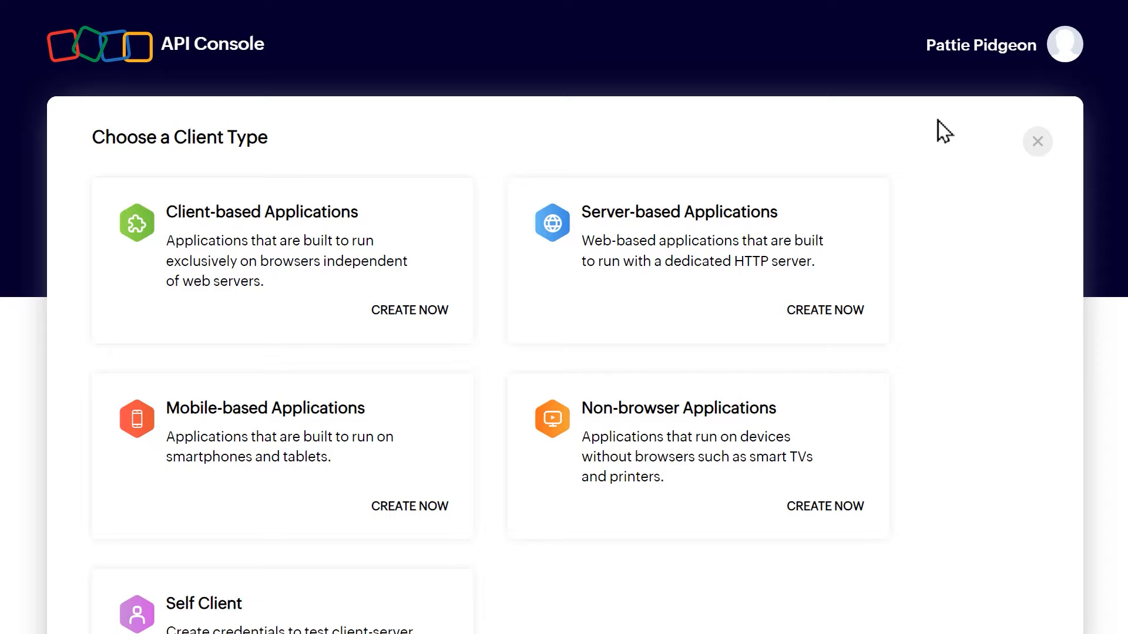
click(825, 311)
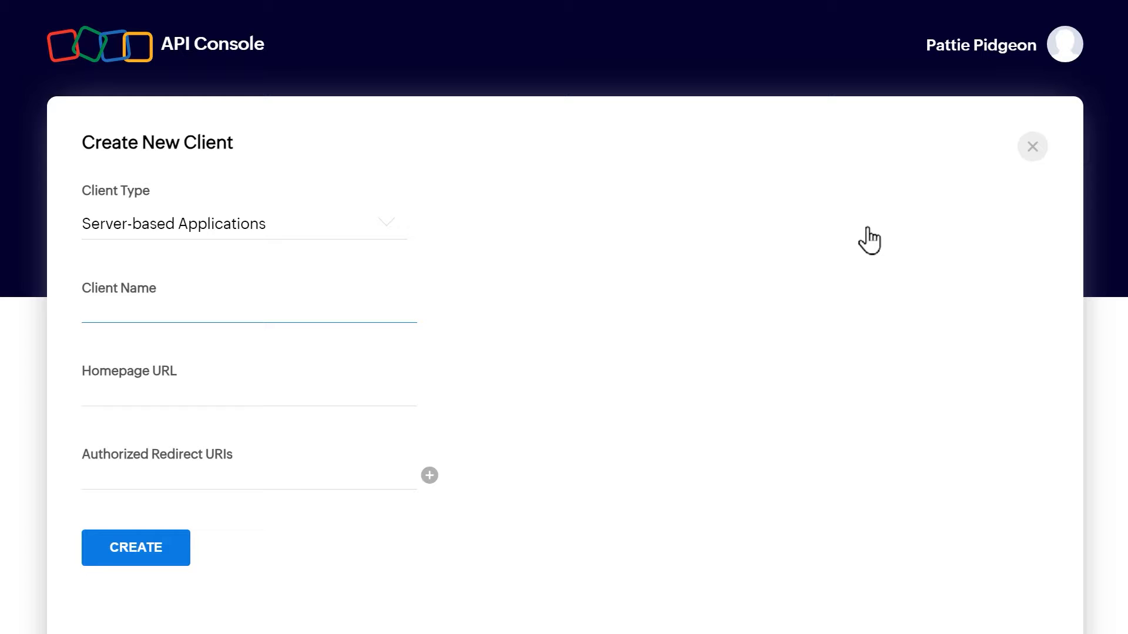
text(Pattie Pidgeon)
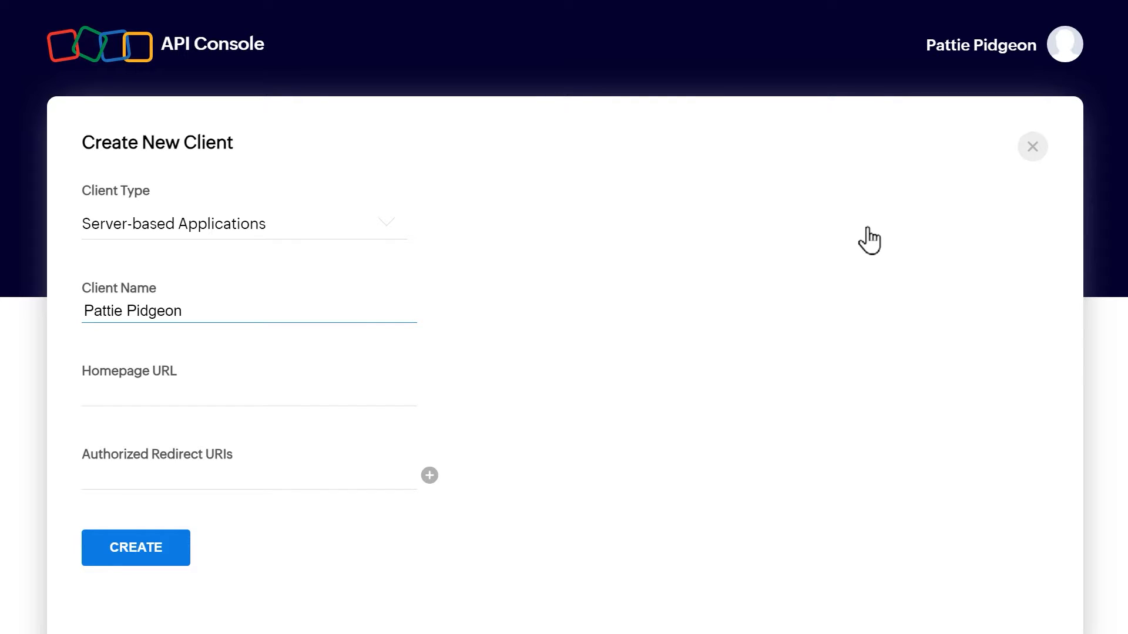
text(pattiepidgeon.com)
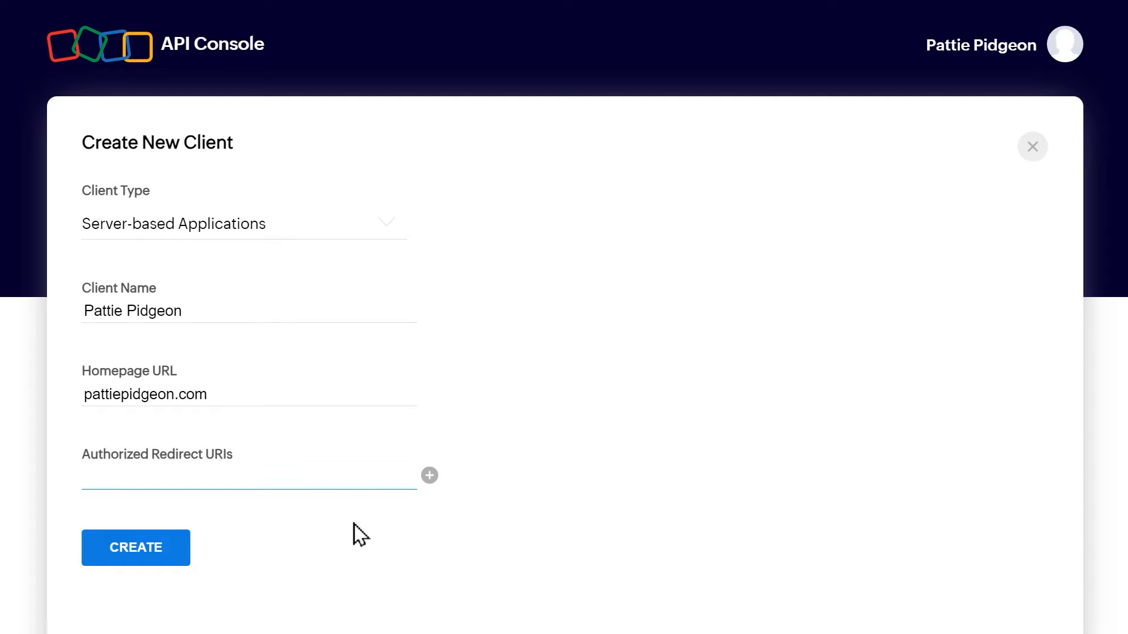
Step: Add the redirect URI 'admin/admin.php?page=wp-mail-smtp&tab=auth' and create the client
click(216, 477)
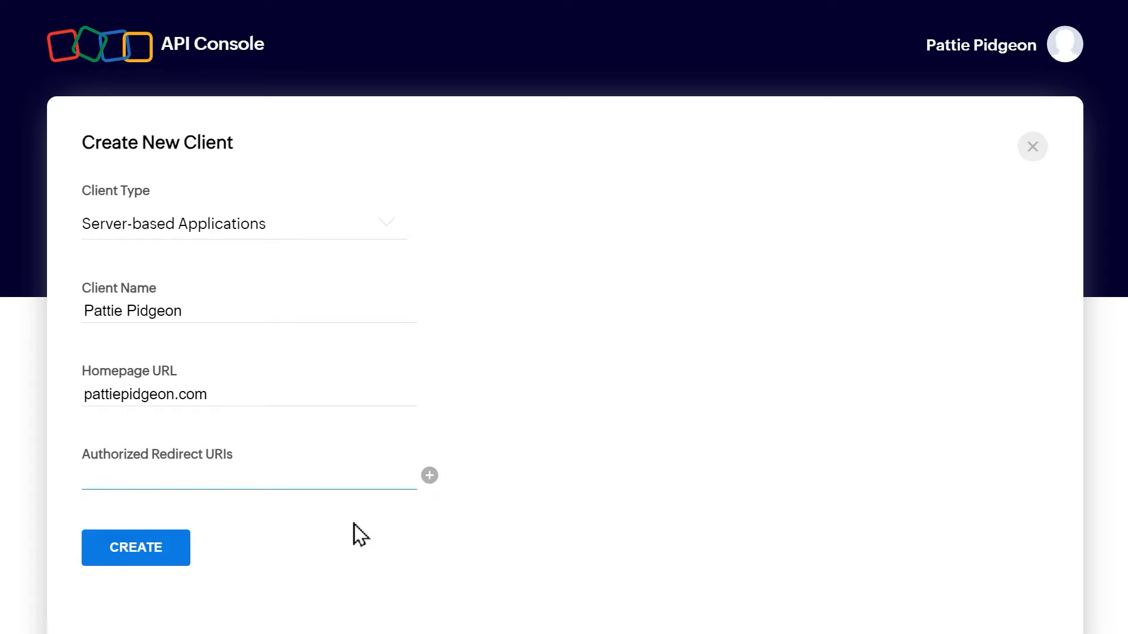
click(216, 477)
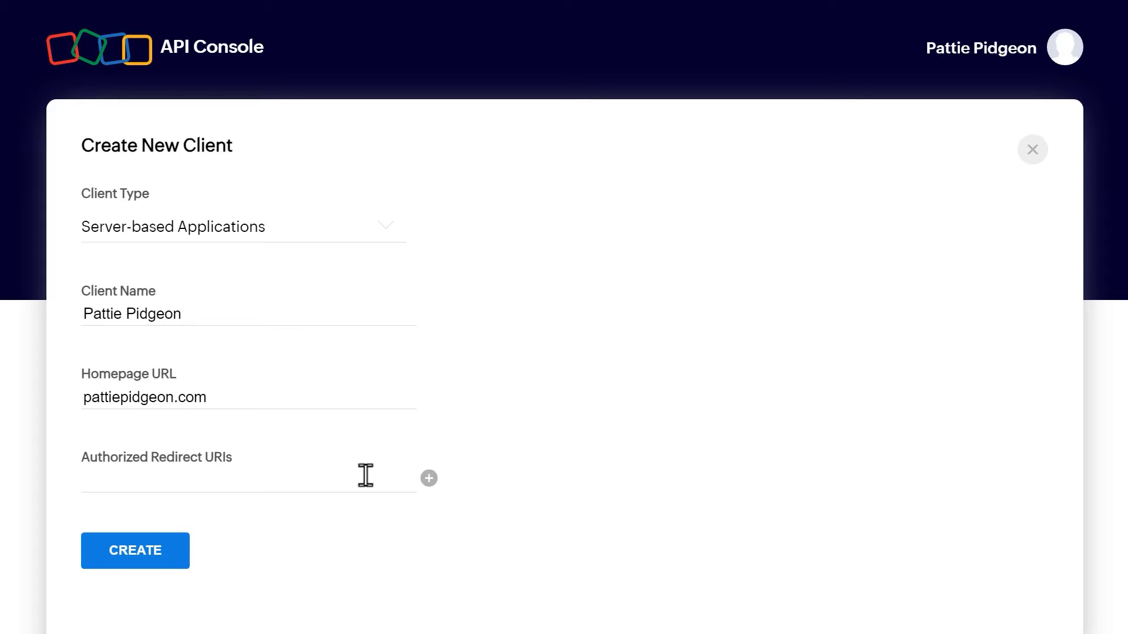
text(admin/admin.php?page=wp-mail-smtp&tab=auth)
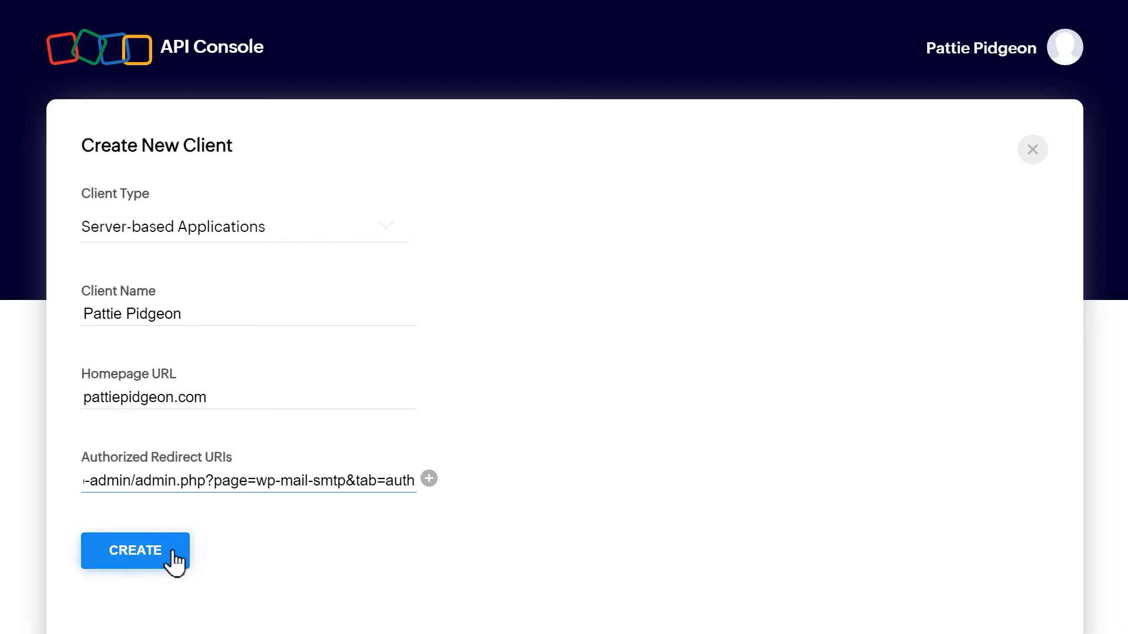
click(135, 550)
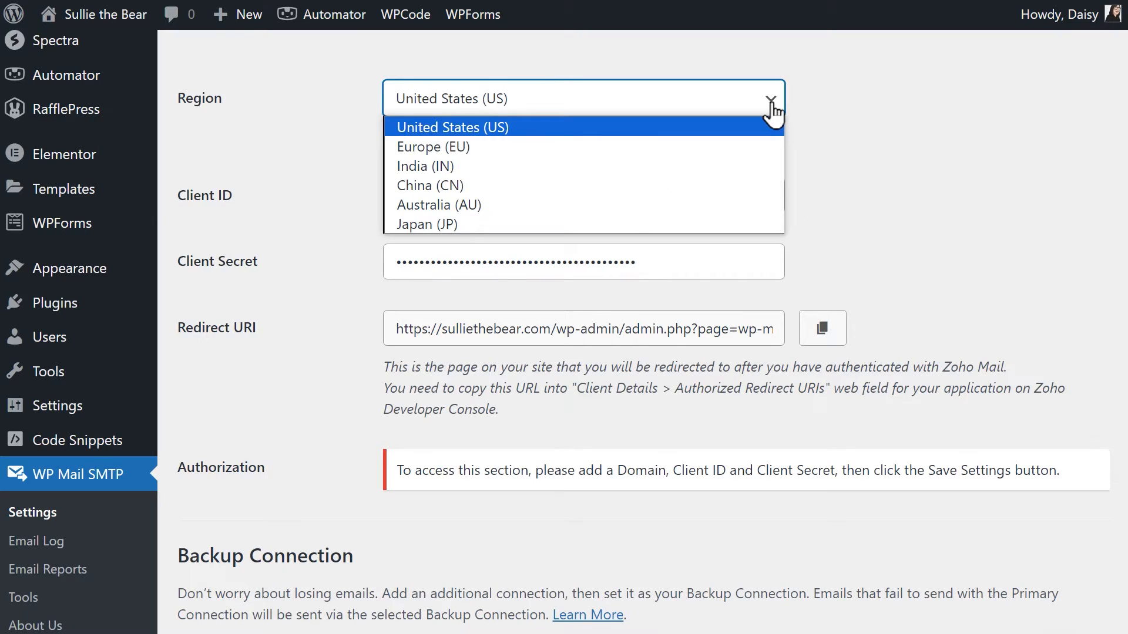
Step: Set the region to United States (US) and confirm the data center in Zoho Accounts
click(454, 126)
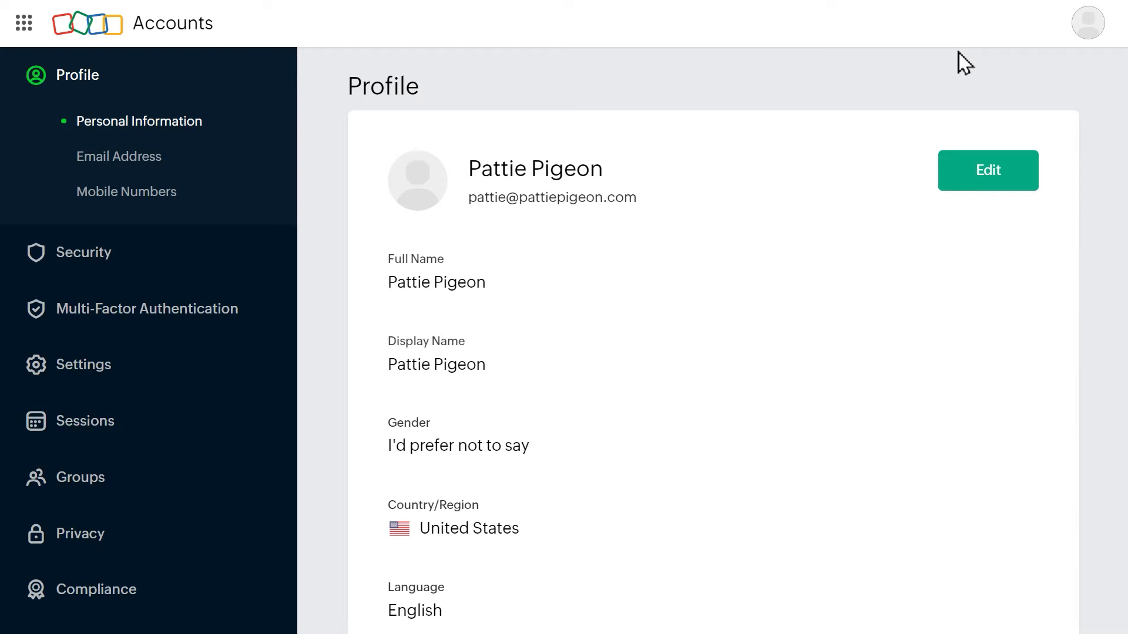
mouse_move(1070, 59)
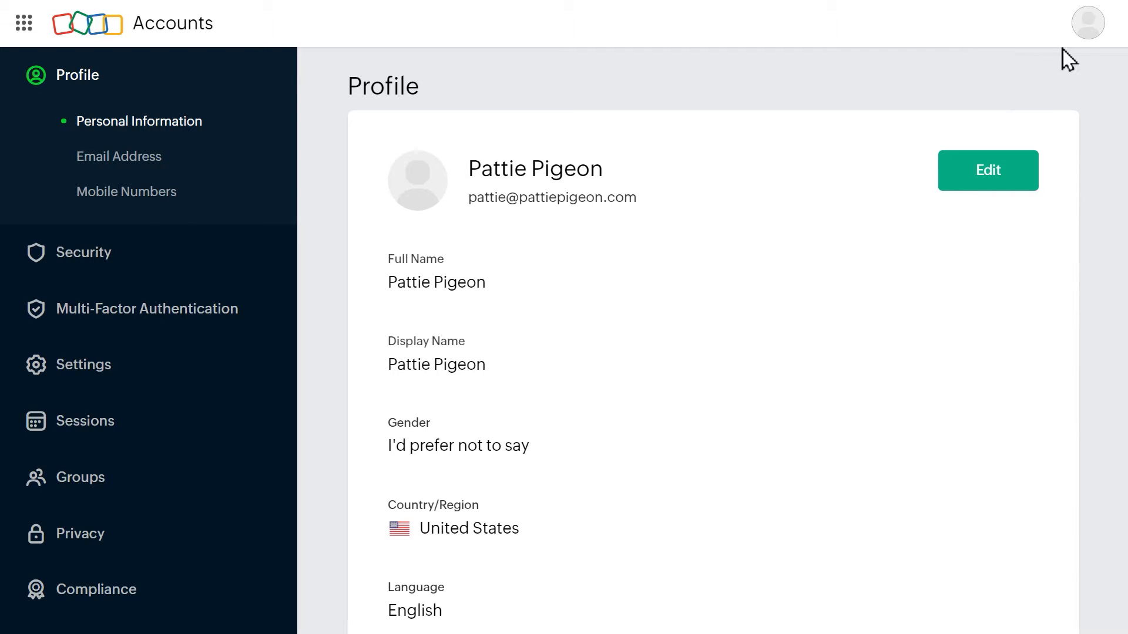
click(1087, 22)
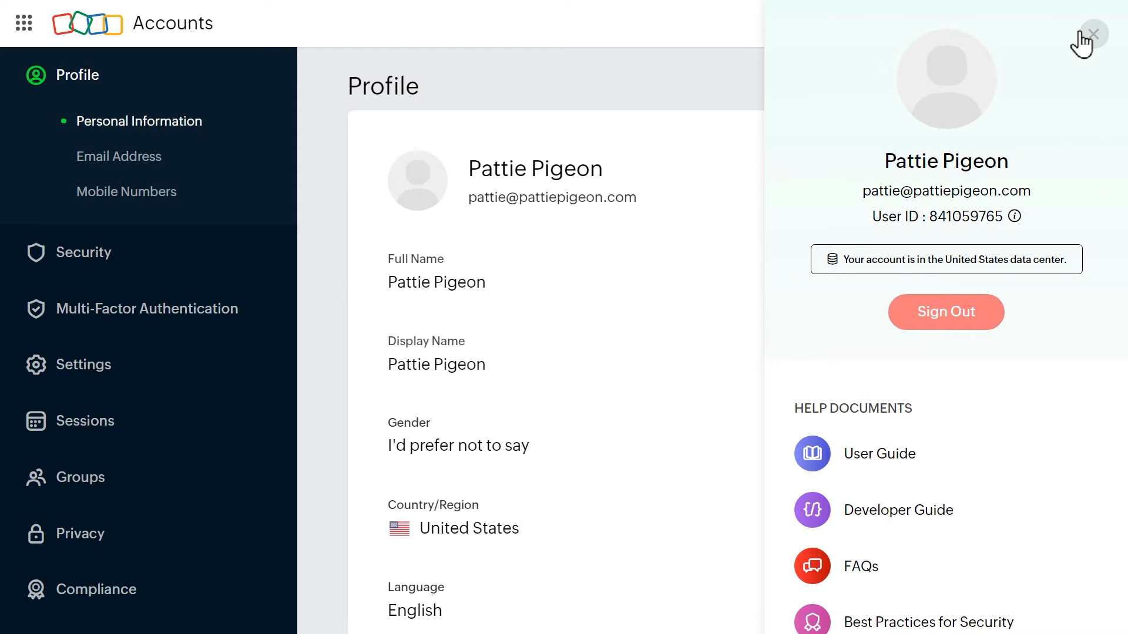
mouse_move(1086, 267)
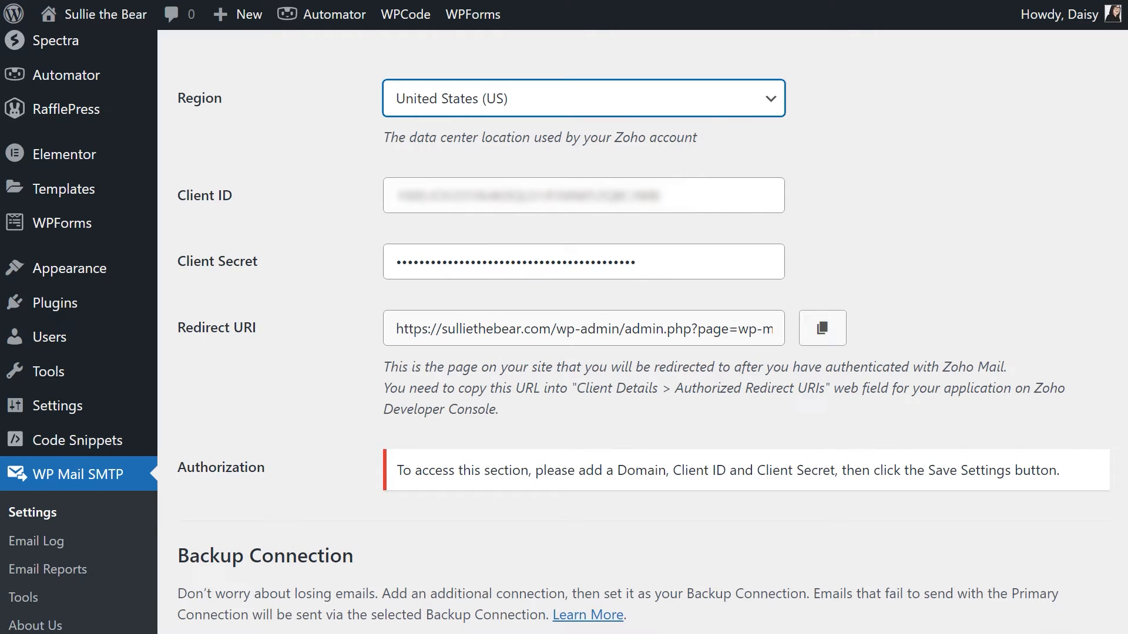
Step: Authorize the plugin with Zoho Mail and accept access on the Zoho consent page
scroll(down, 3)
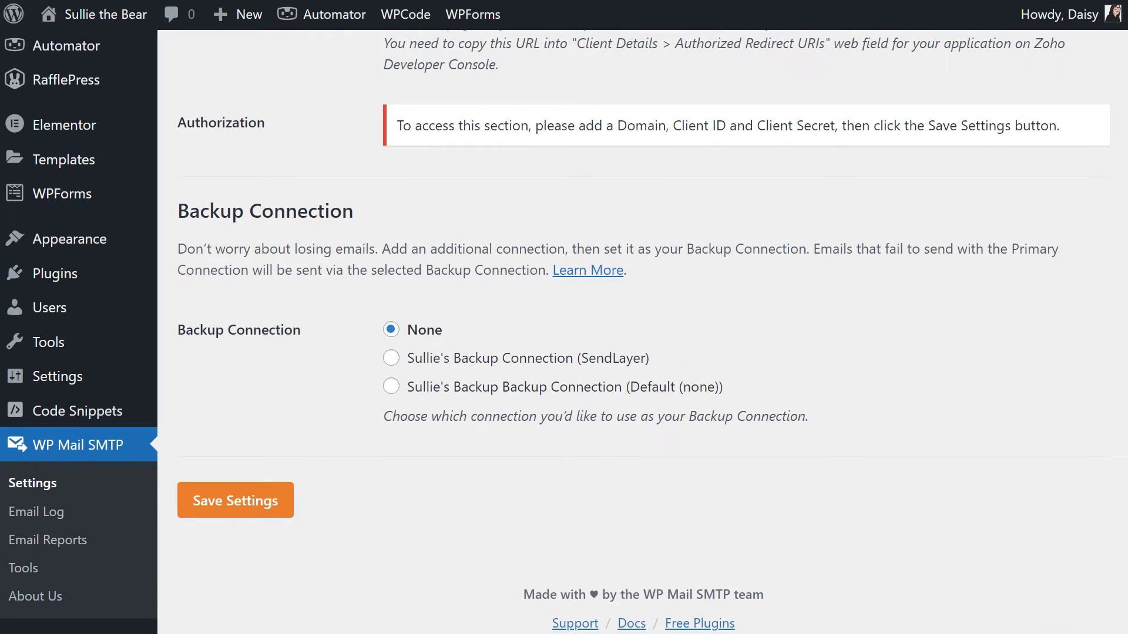
mouse_move(235, 501)
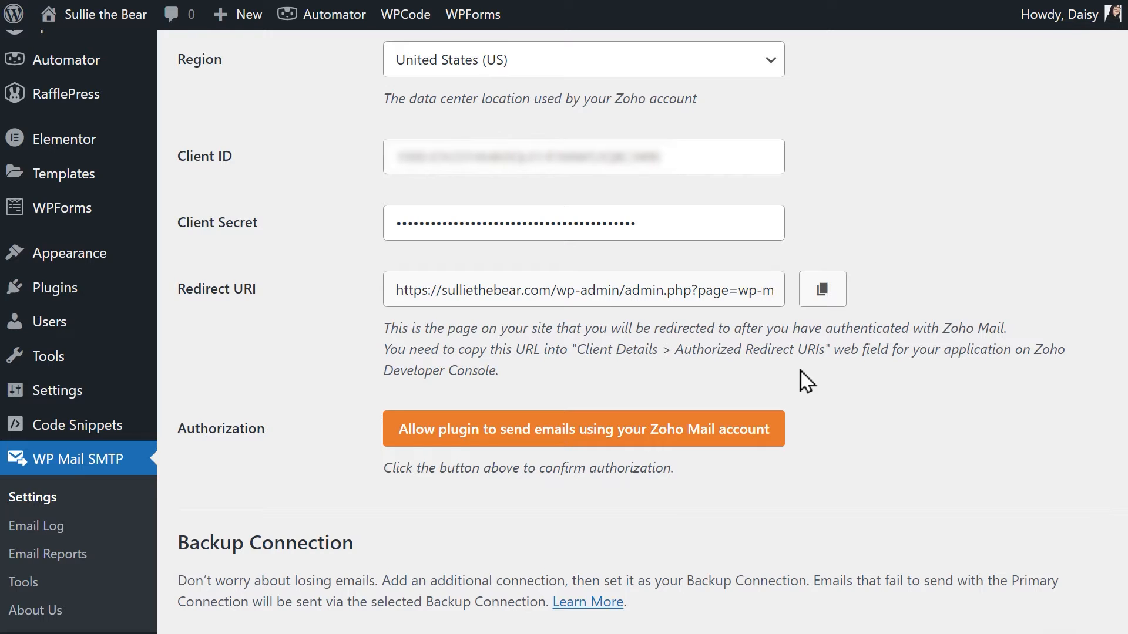
mouse_move(784, 438)
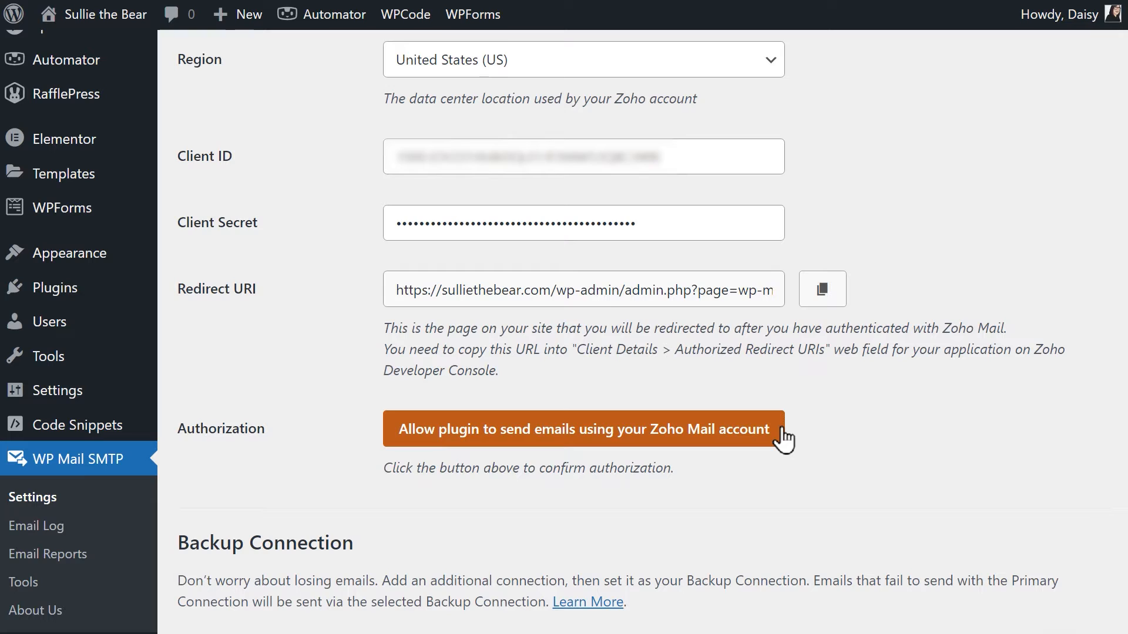
click(584, 428)
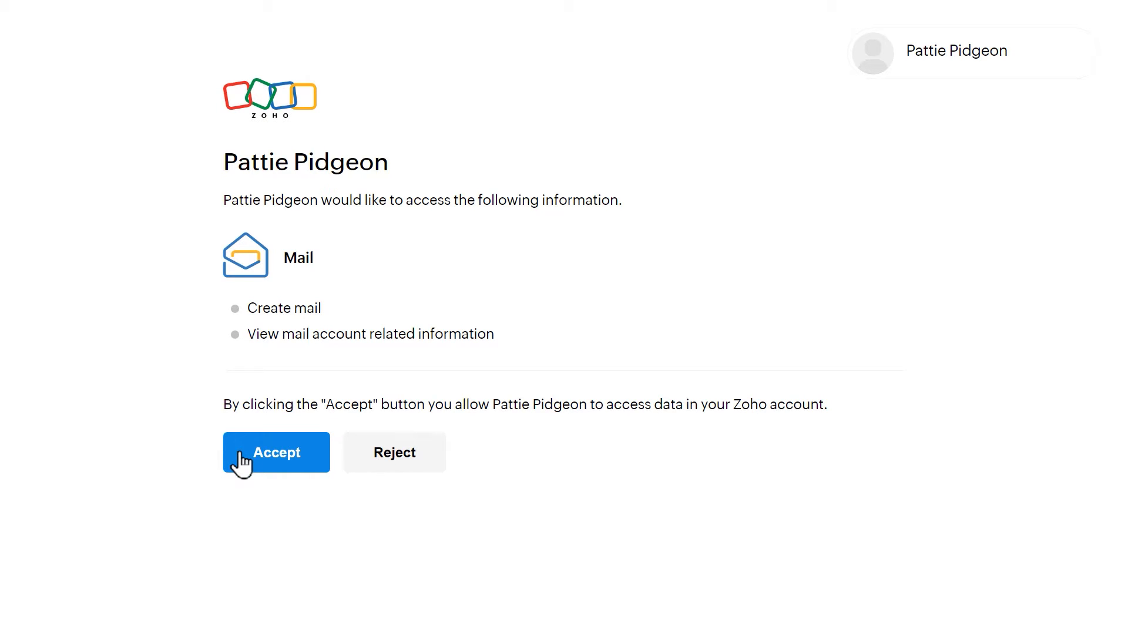
click(275, 452)
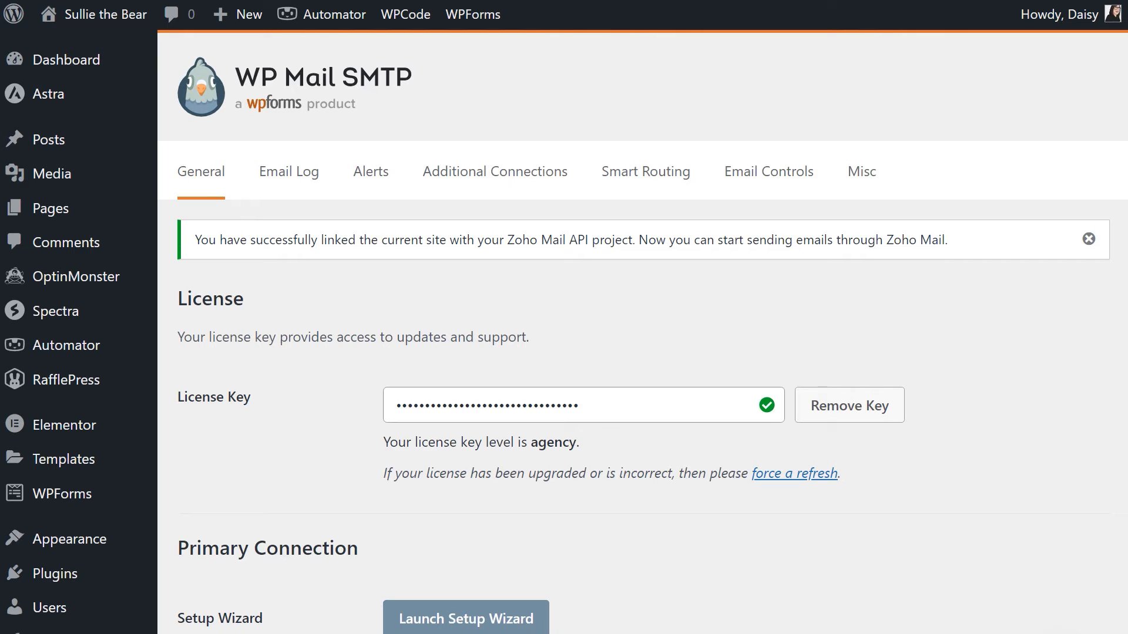
Step: Send a test email through the Primary (Zoho Mail) connection from the Tools page
scroll(down, 3)
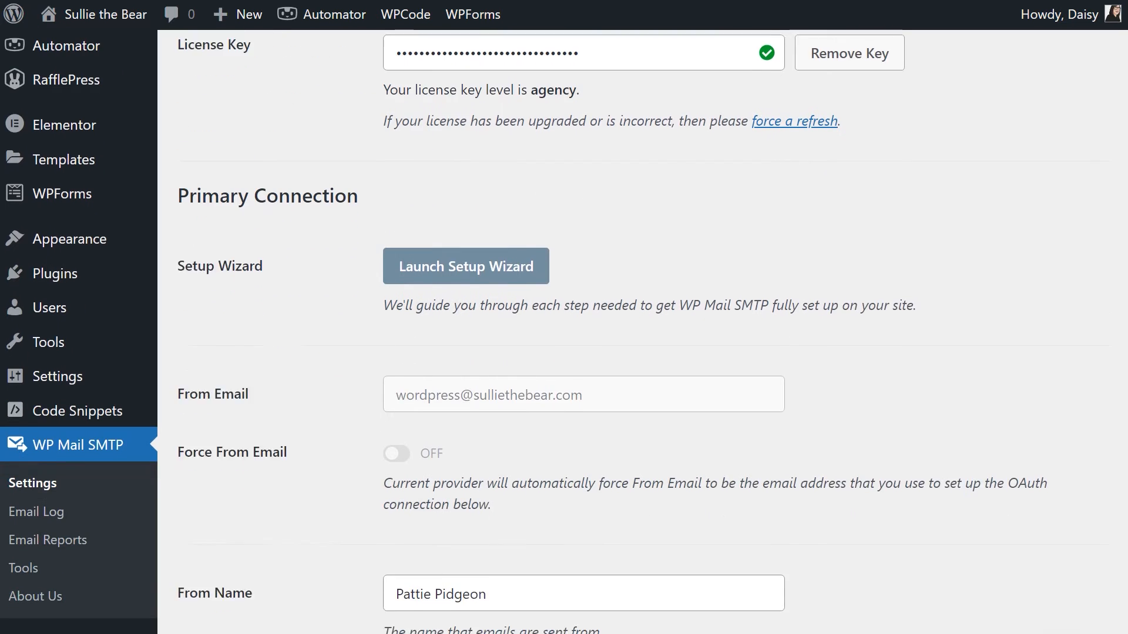
scroll(down, 3)
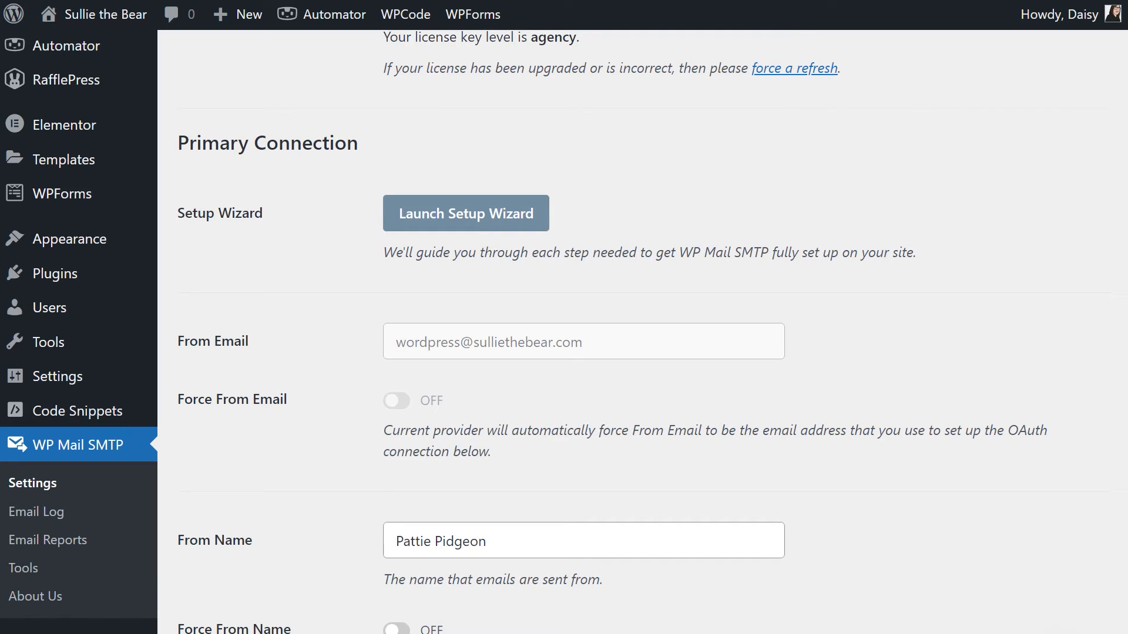
mouse_move(24, 569)
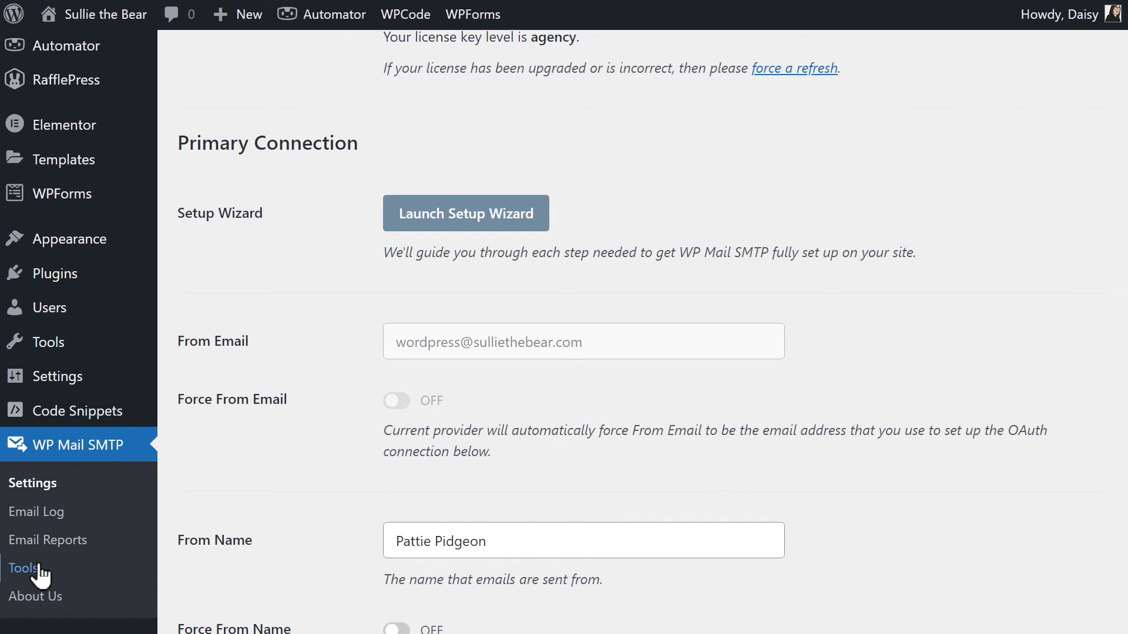
click(24, 569)
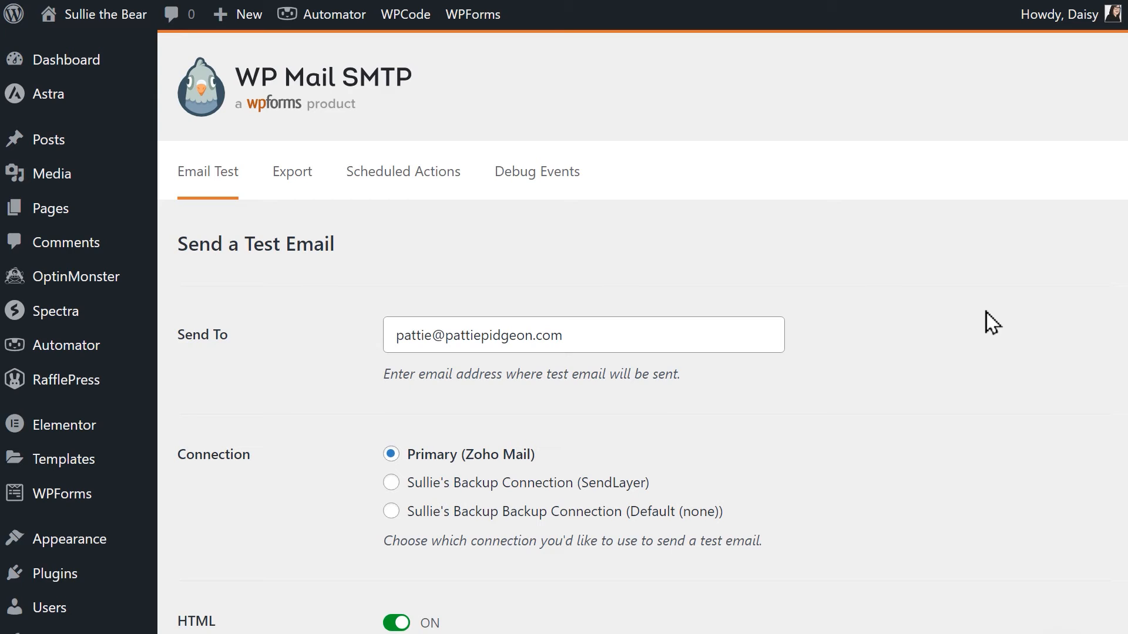
scroll(down, 3)
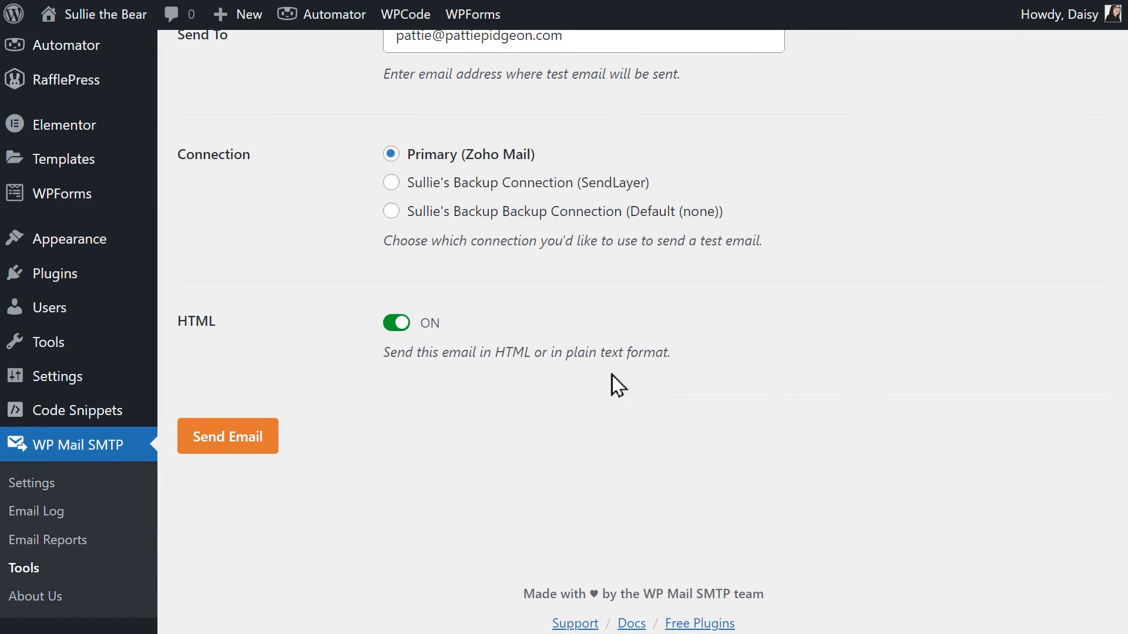
click(226, 436)
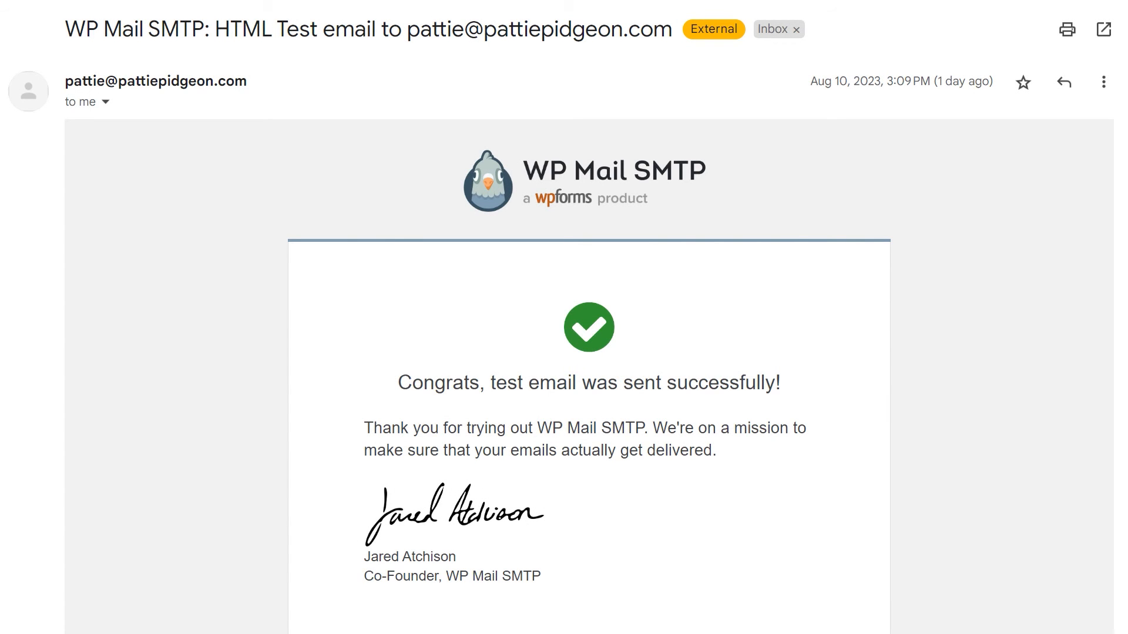
scroll(down, 3)
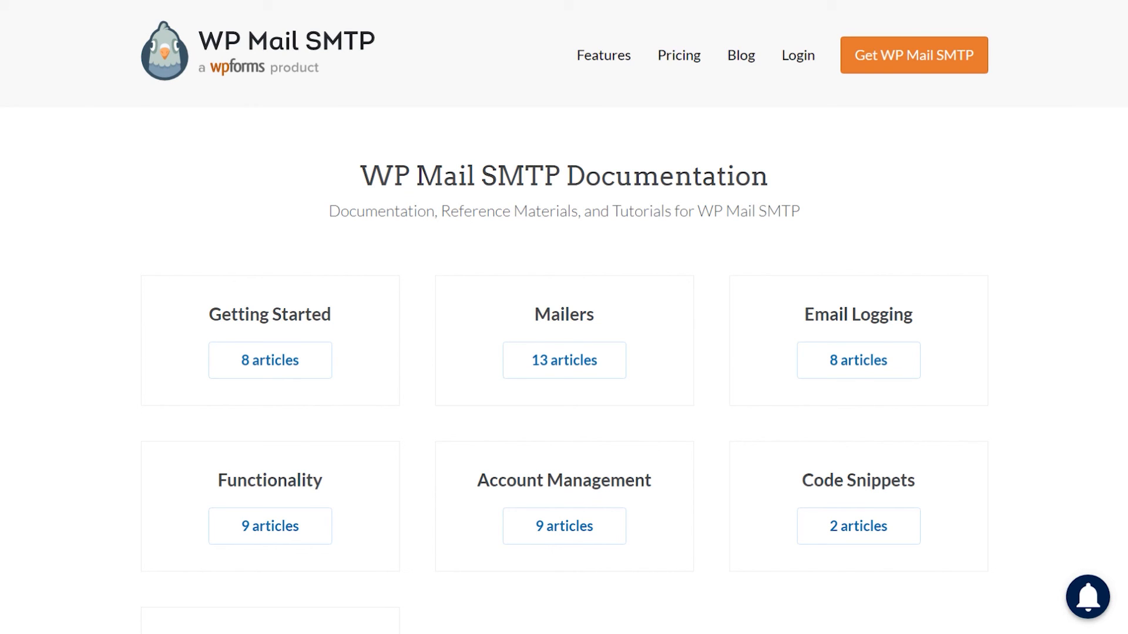
Step: Go to Support and start a technical support ticket
click(855, 55)
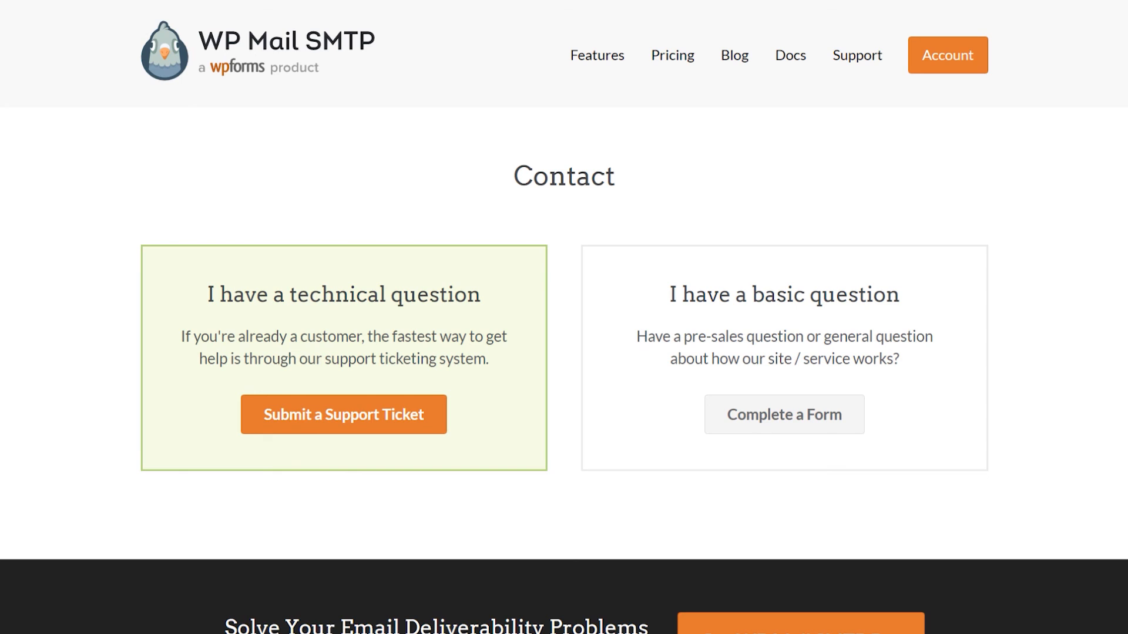
click(343, 423)
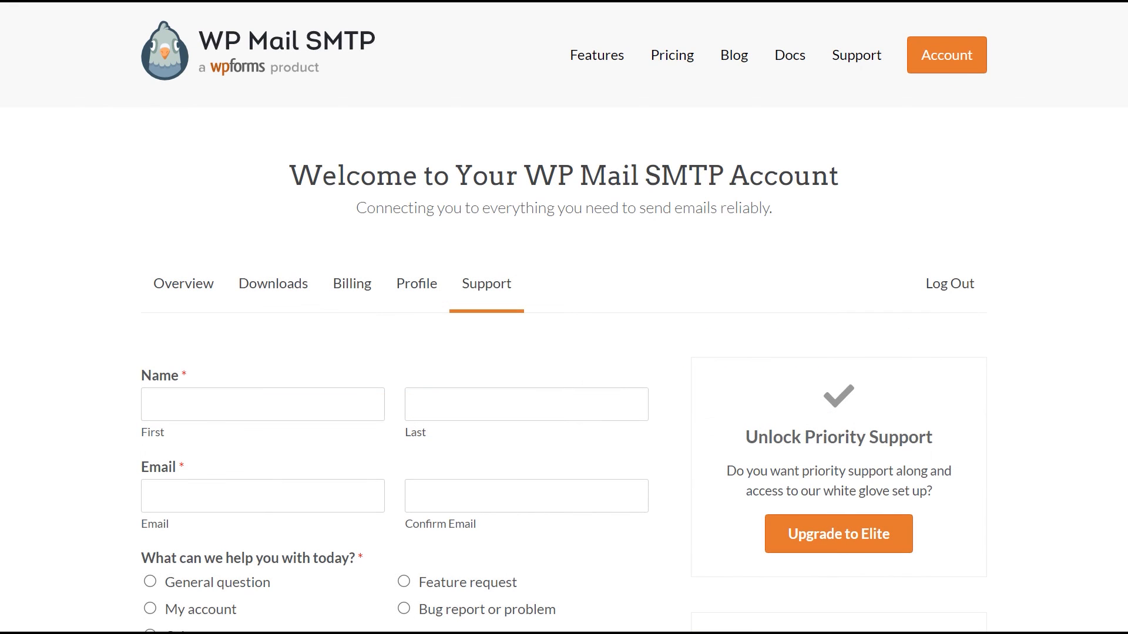